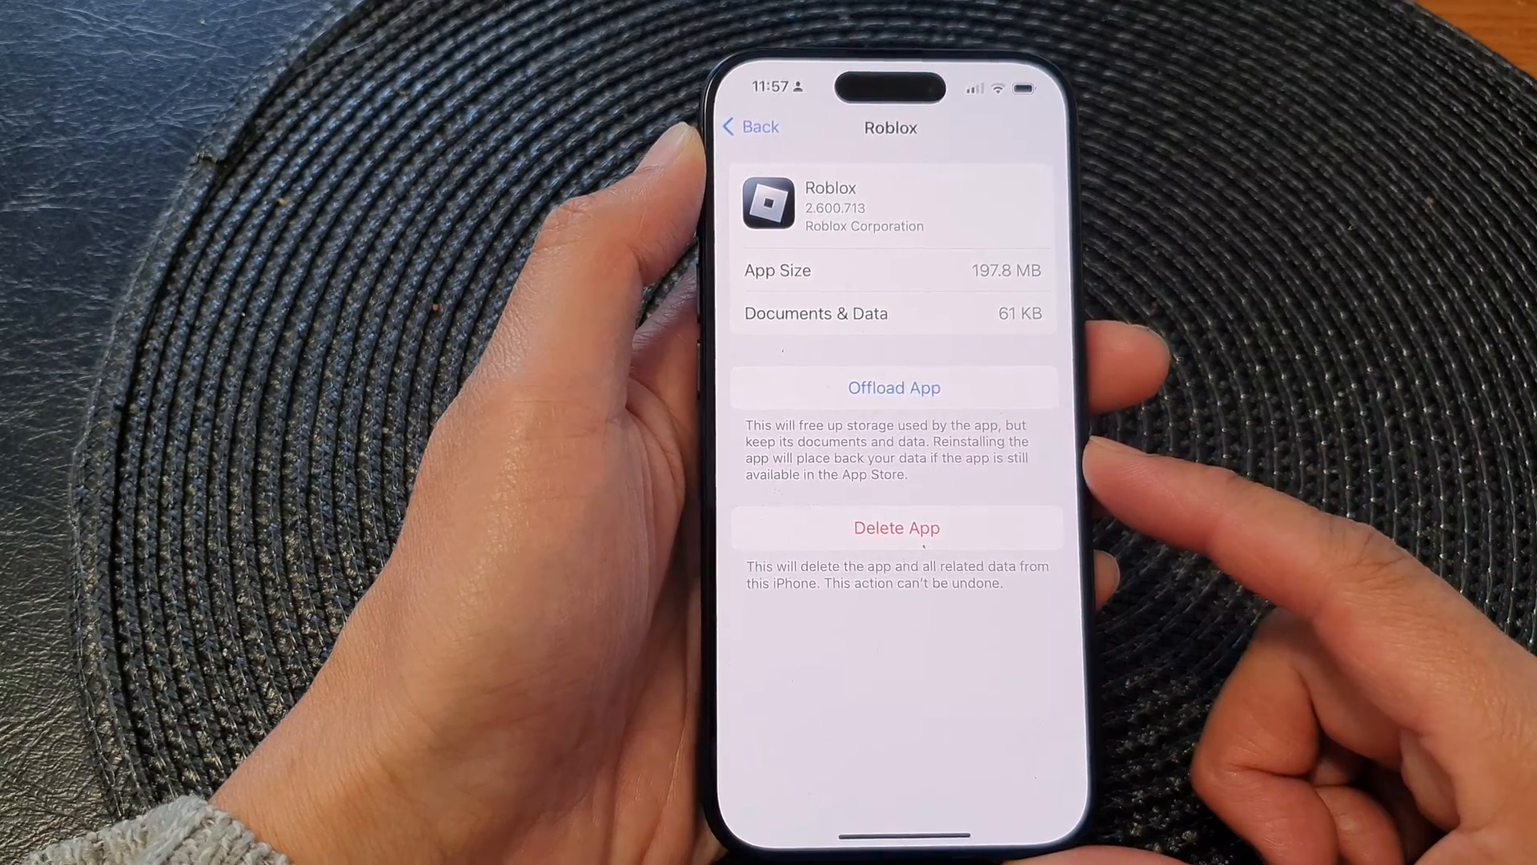
# - Return to the main Settings list and scroll down until General is visible
pyautogui.click(740, 128)
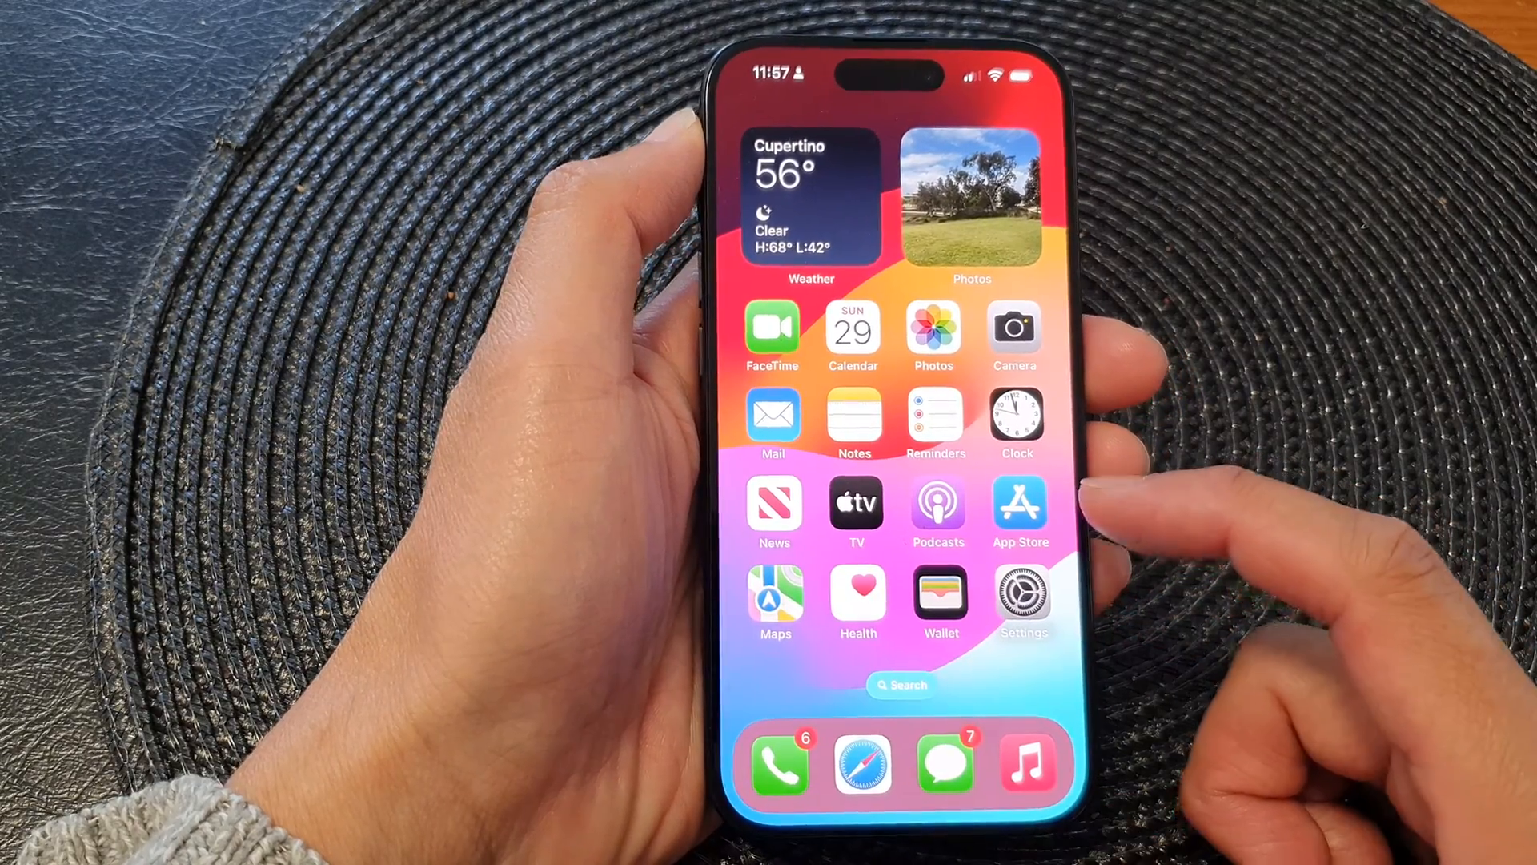
pyautogui.click(1022, 600)
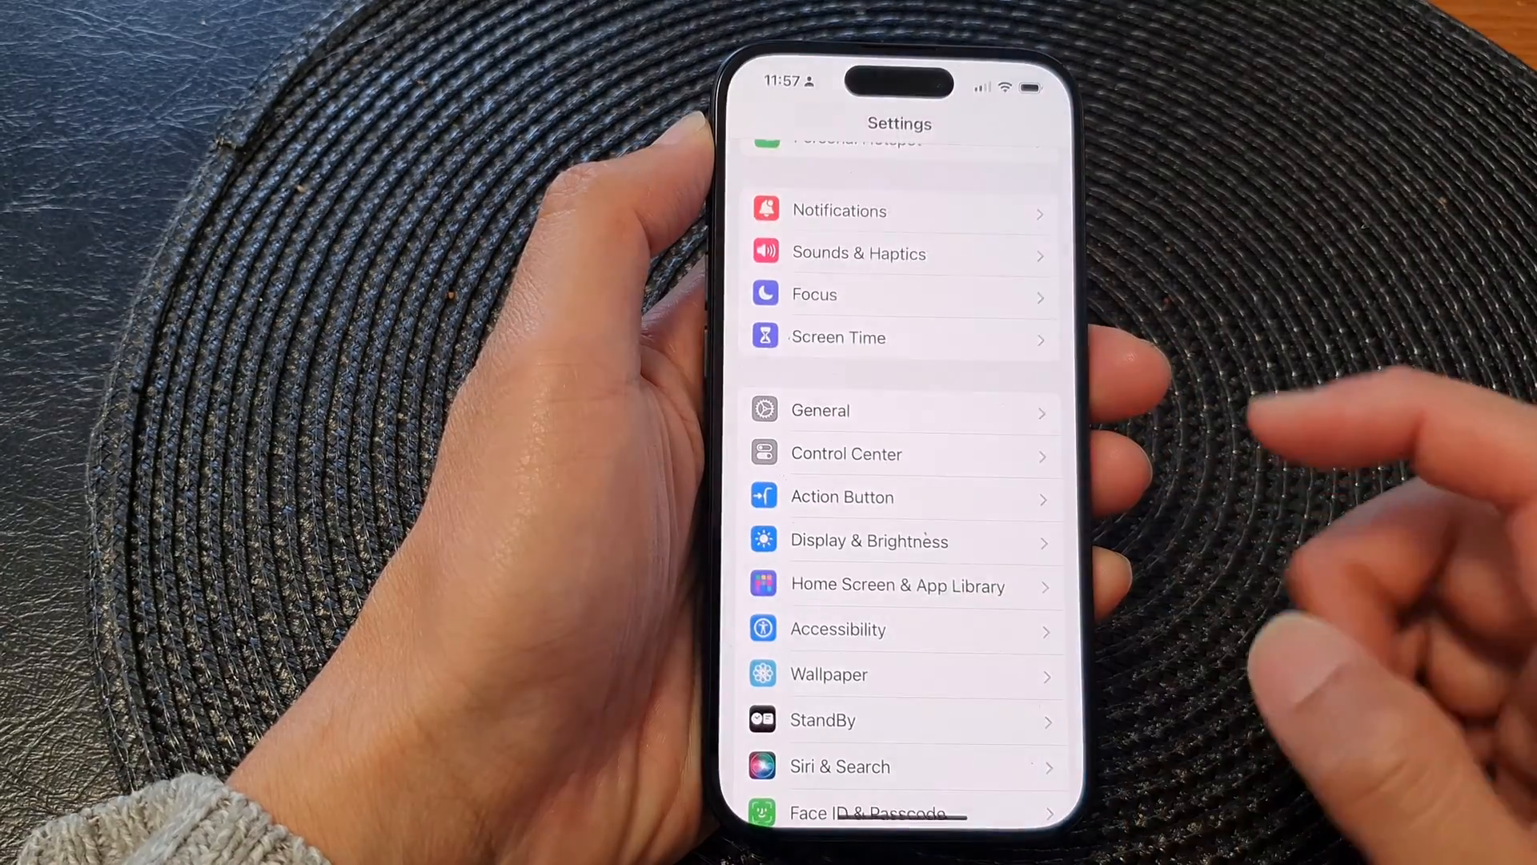
pyautogui.scroll(-3)
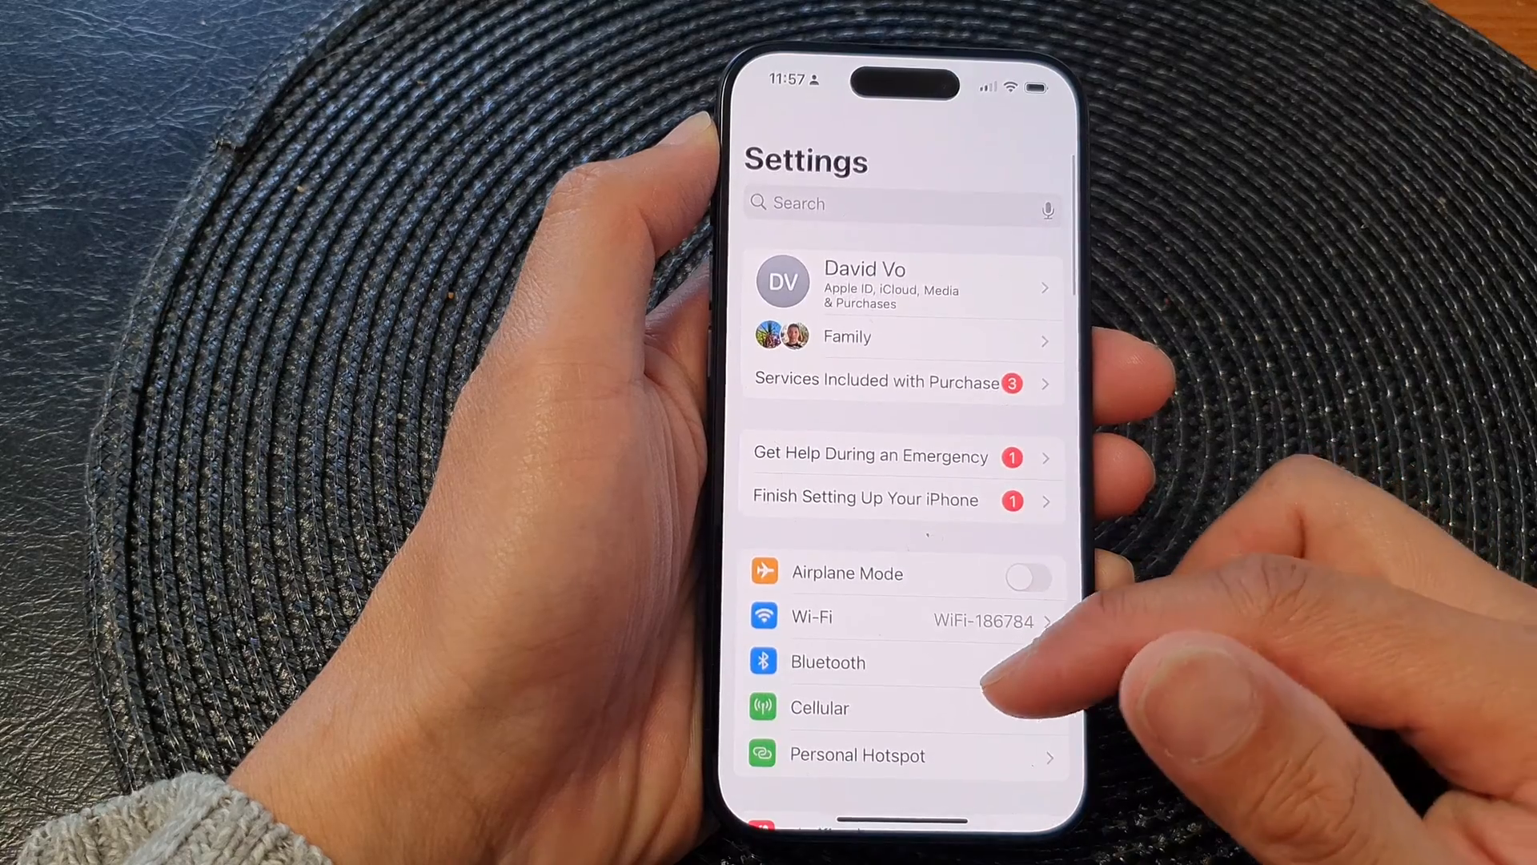
pyautogui.scroll(-3)
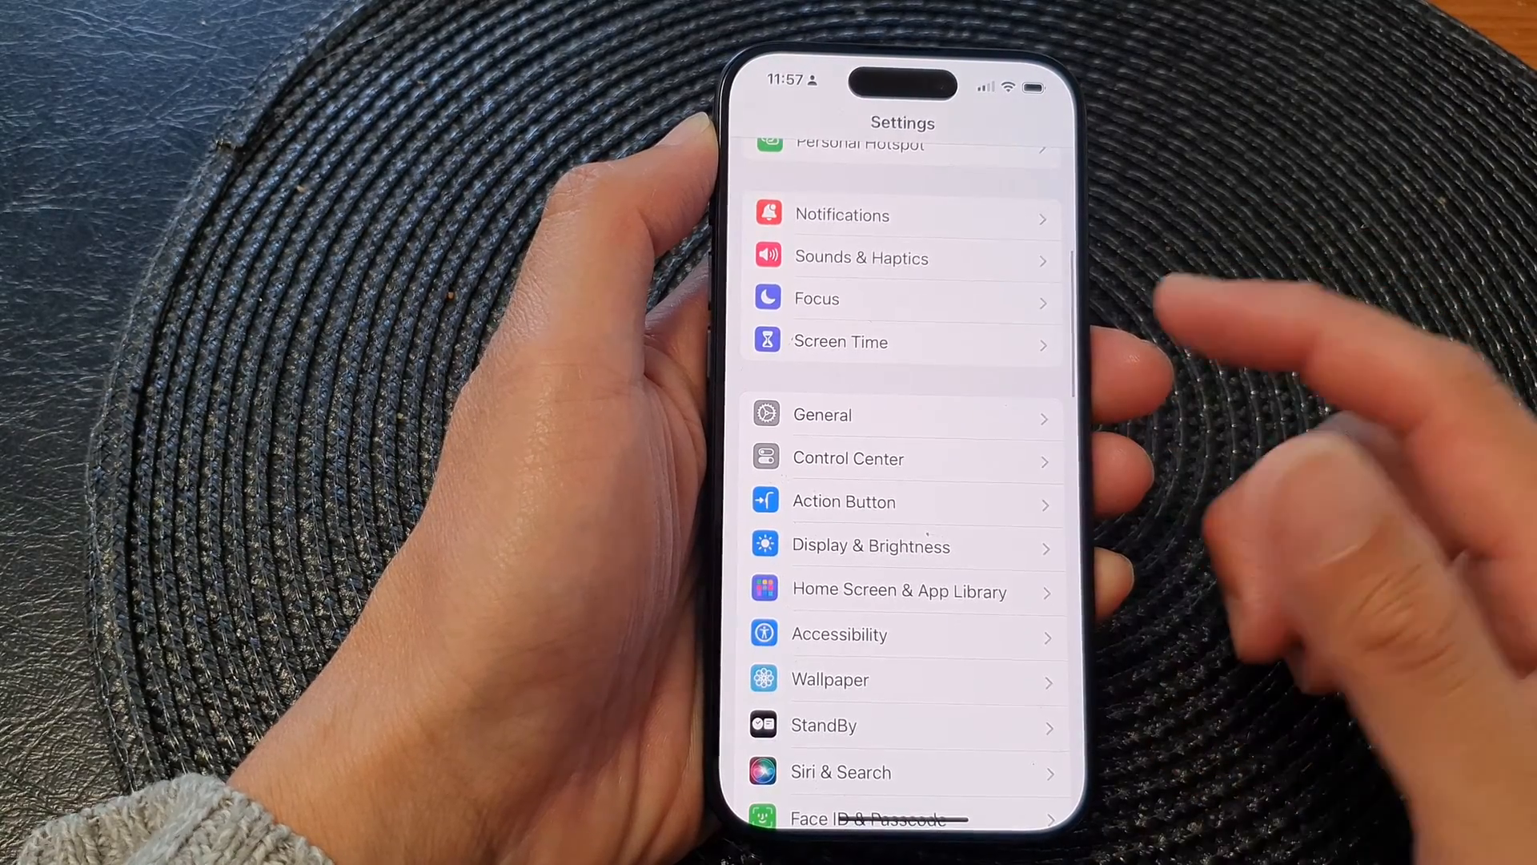
# - Enter General, reach iPhone Storage and browse the app list sorted by size
pyautogui.click(824, 415)
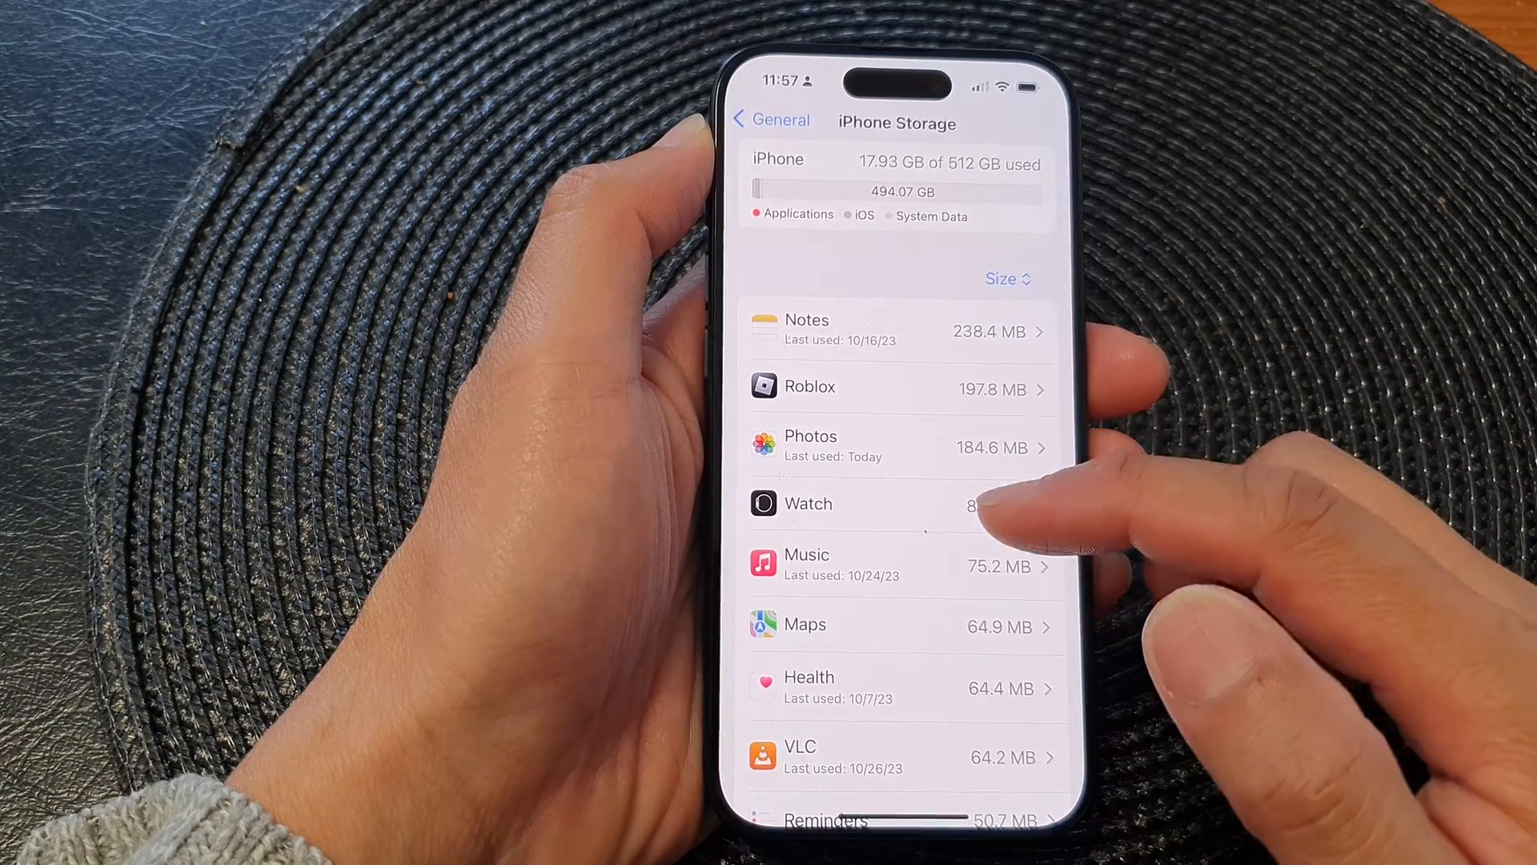
pyautogui.scroll(-3)
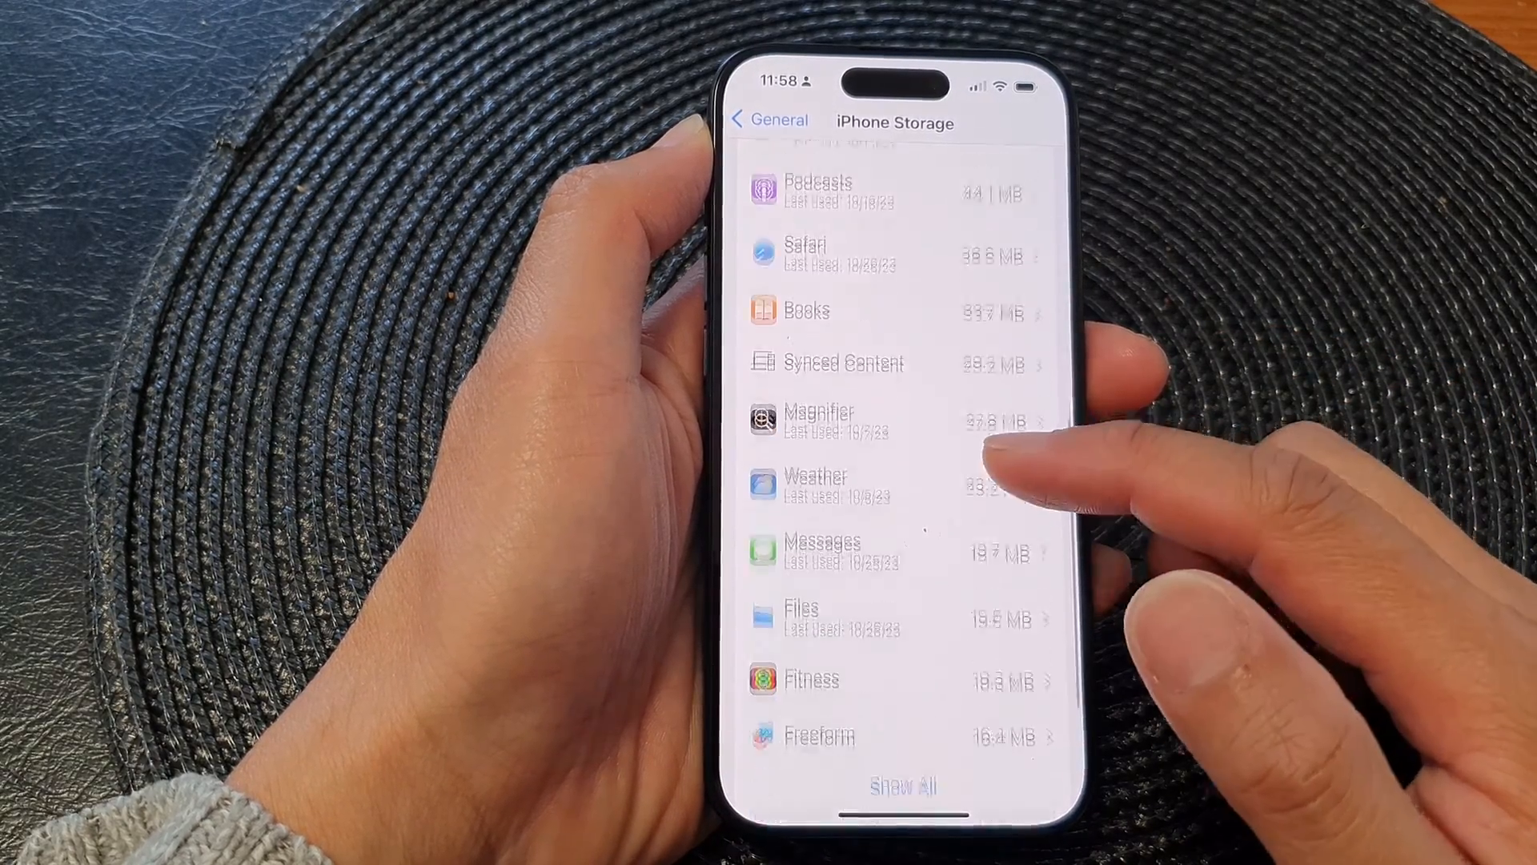